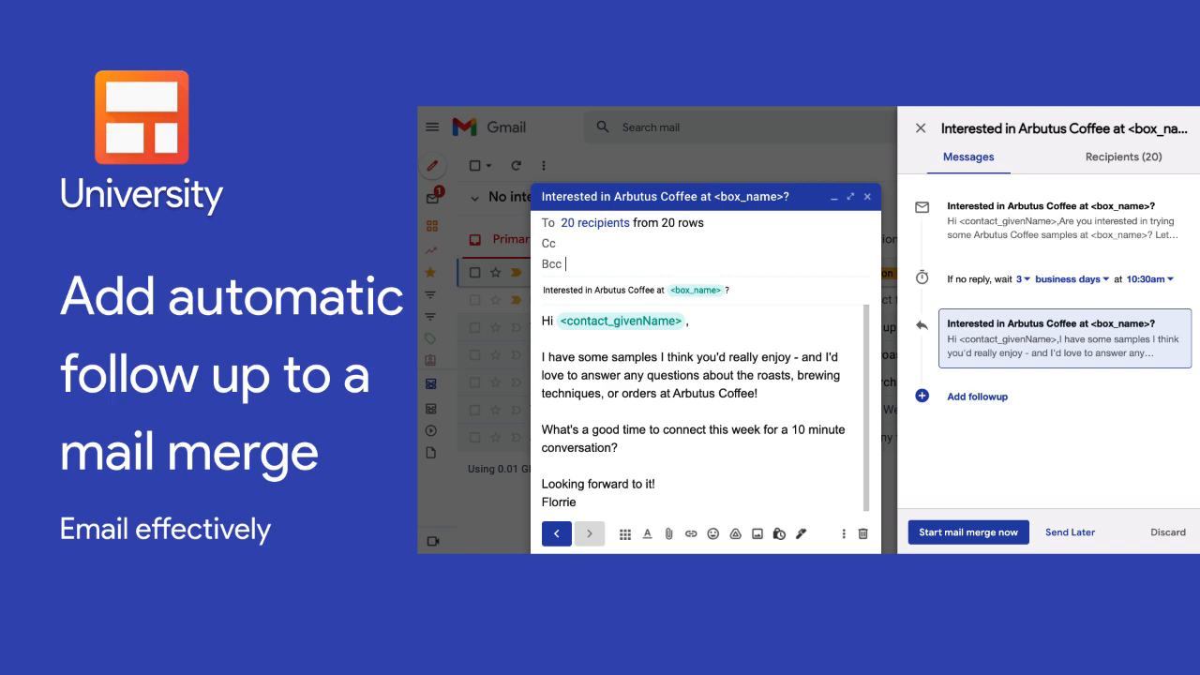
Address the coffee-samples mail merge to the 20 recipients from All Contacts
{"action": "left_click", "coordinate": [1123, 157]}
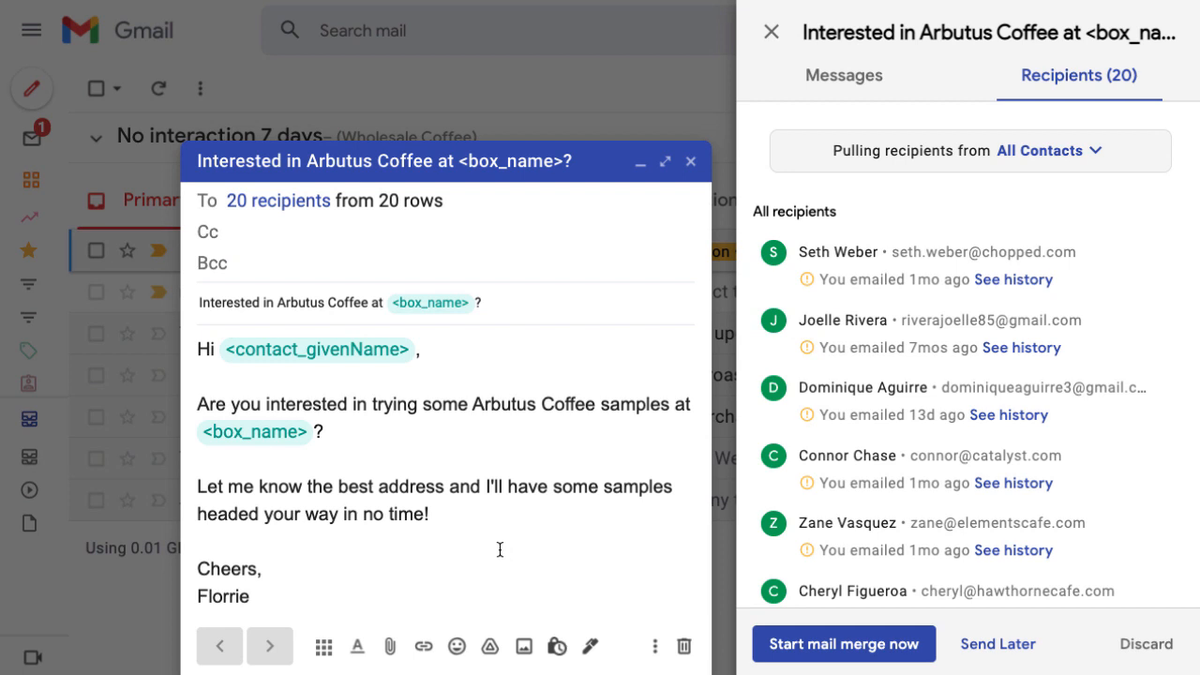
{"action": "mouse_move", "coordinate": [795, 198]}
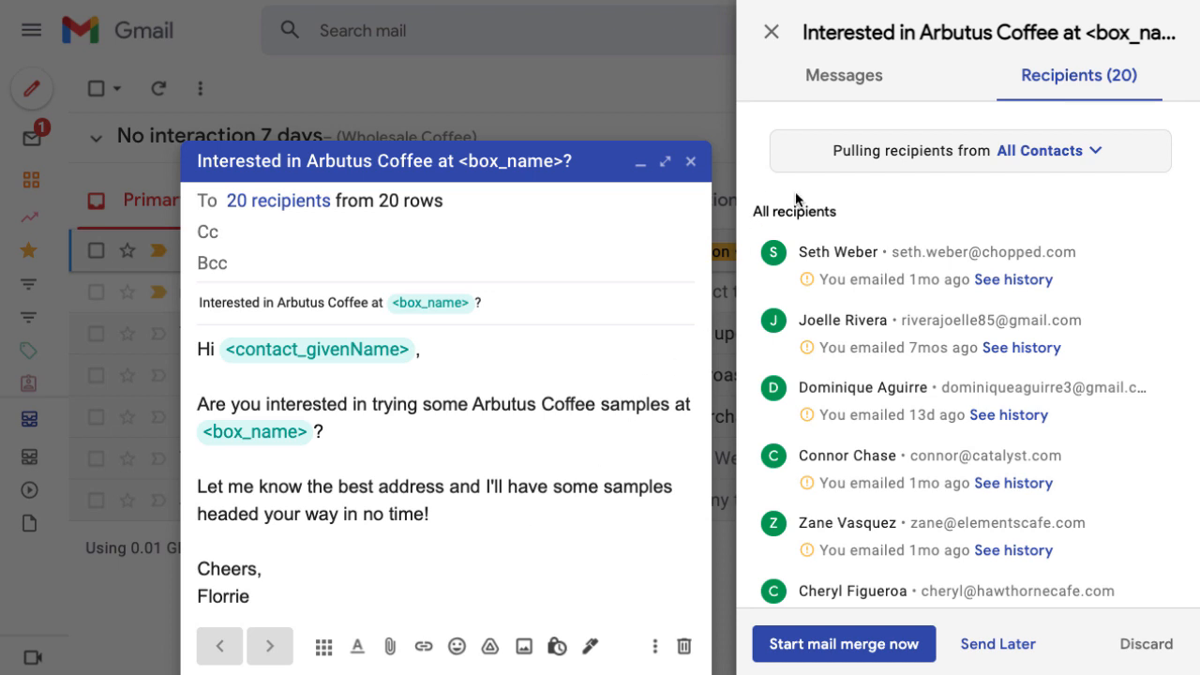
{"action": "mouse_move", "coordinate": [832, 83]}
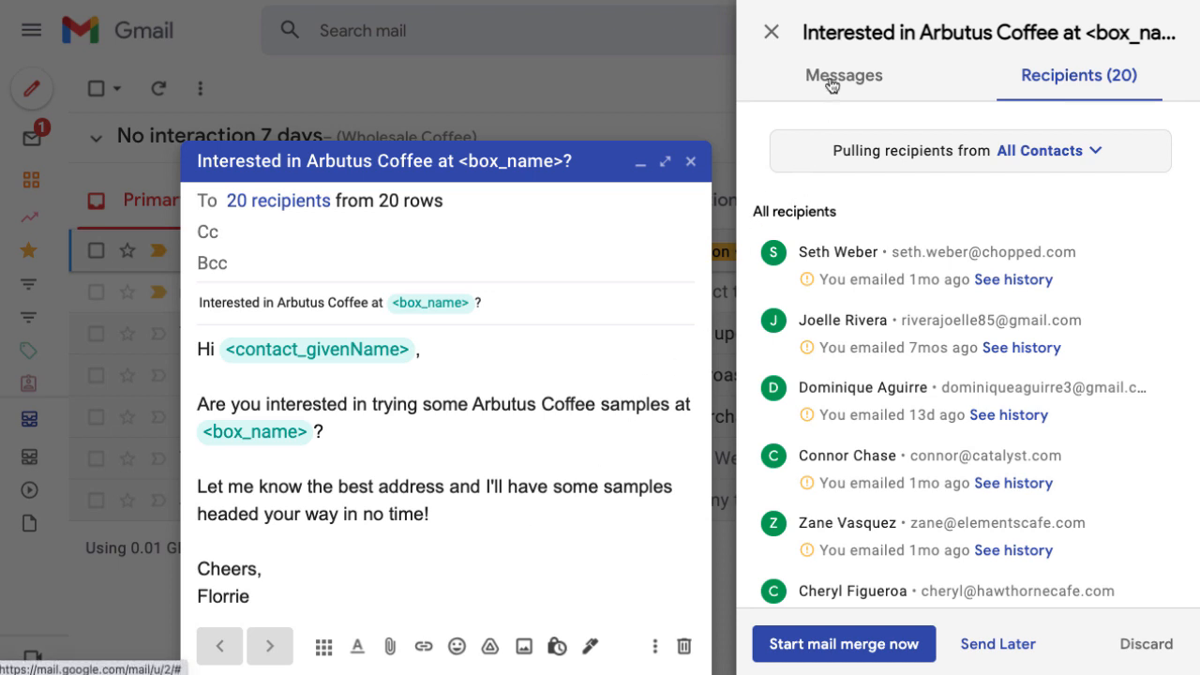
Add a follow-up email sent after 1 business day without reply at 9am
{"action": "left_click", "coordinate": [843, 75]}
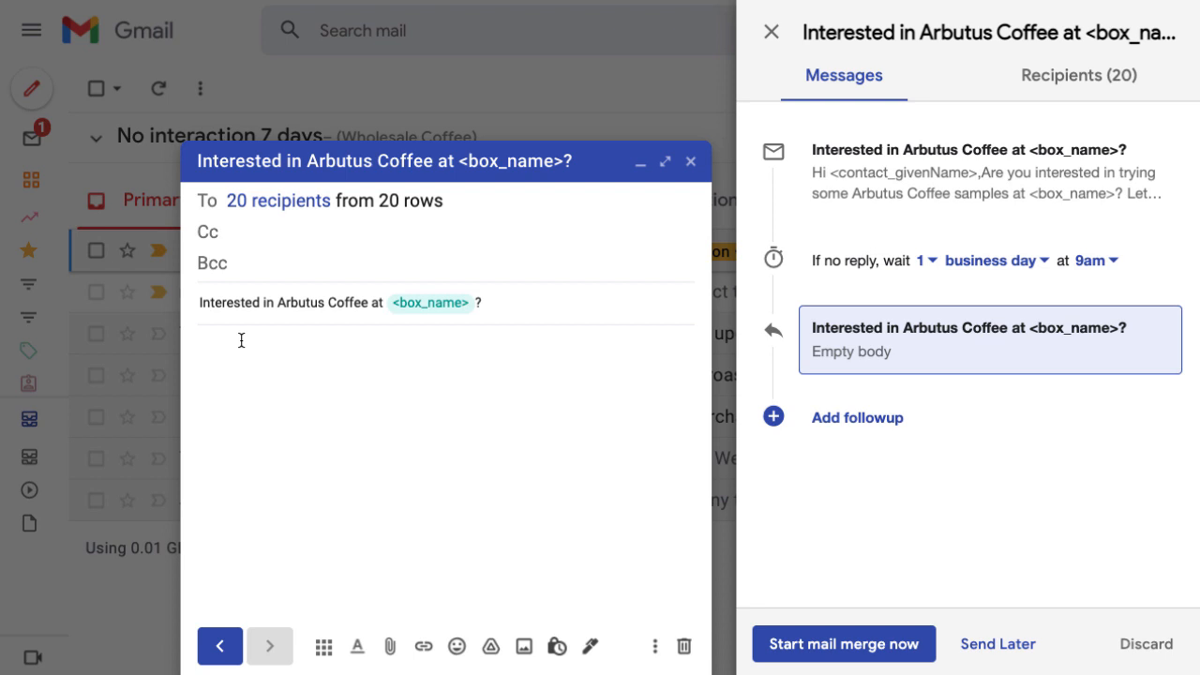
Write the follow-up body offering coffee samples and asking for a 10-minute call
{"action": "left_click", "coordinate": [240, 349]}
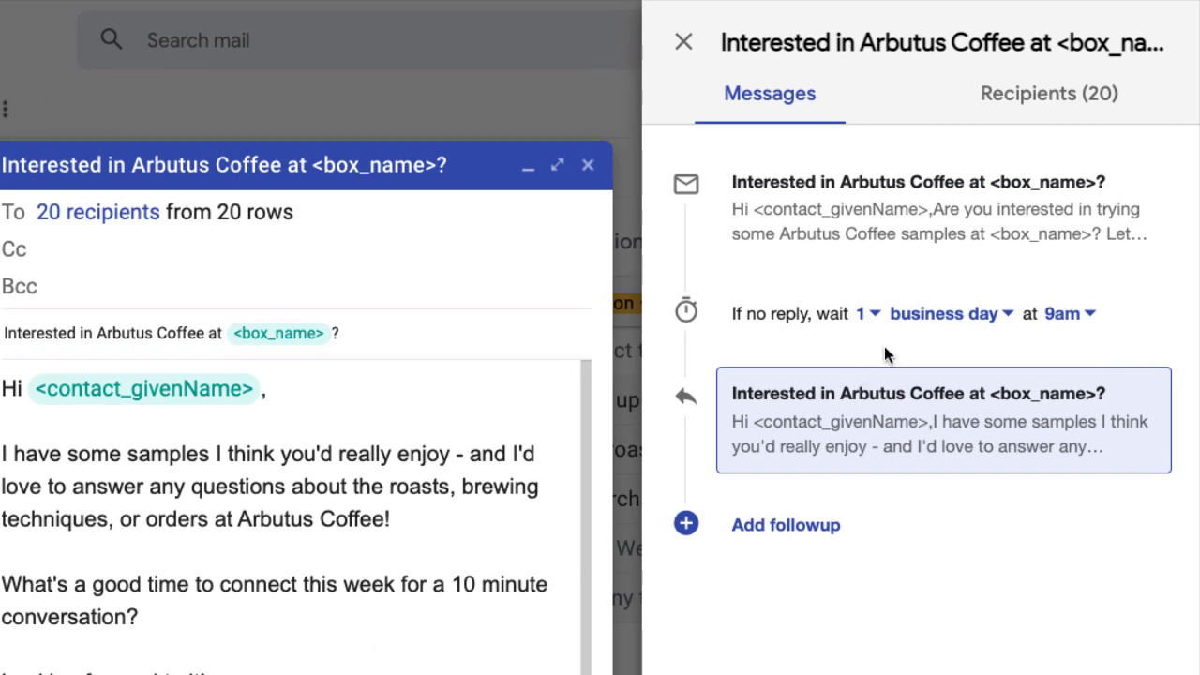
Make the follow-up wait 3 business days without a reply, still sending at 9am
{"action": "left_click", "coordinate": [862, 313]}
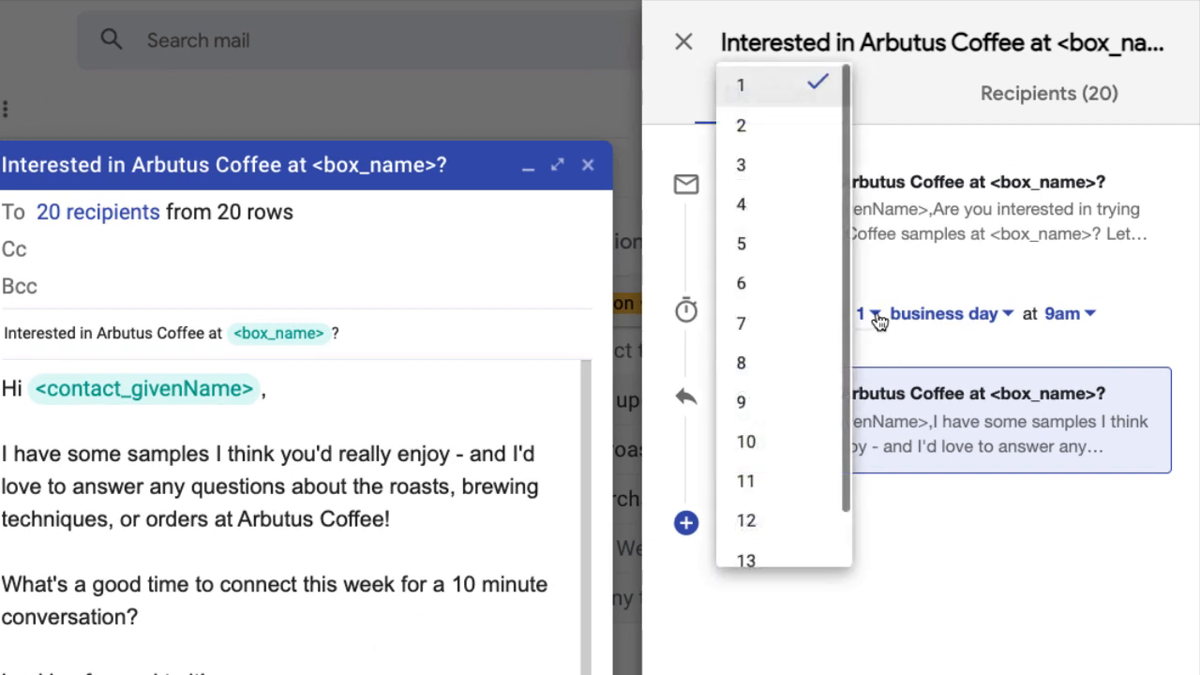
{"action": "mouse_move", "coordinate": [791, 179]}
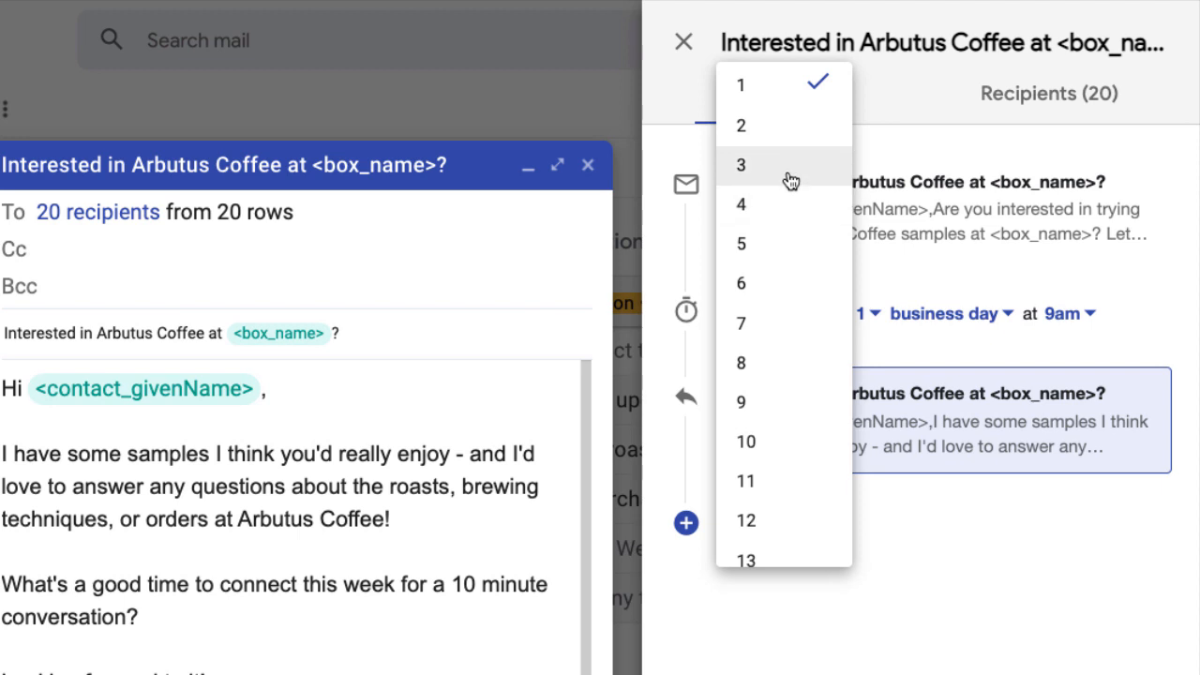
{"action": "left_click", "coordinate": [740, 165]}
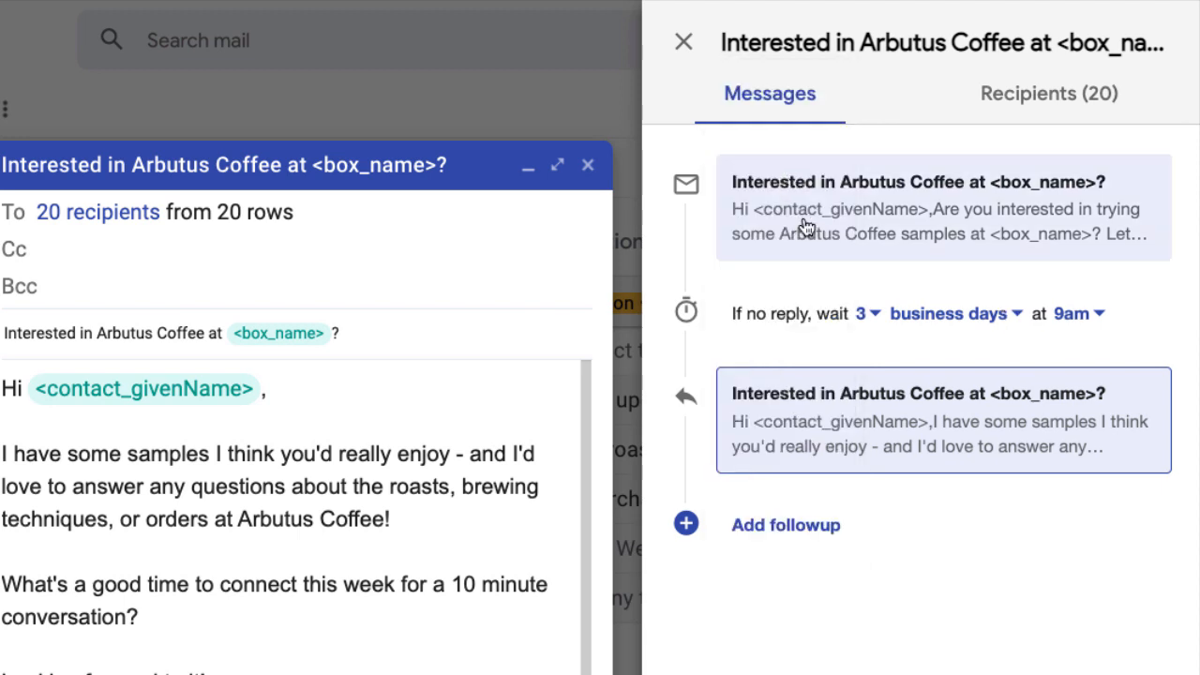
{"action": "mouse_move", "coordinate": [844, 338]}
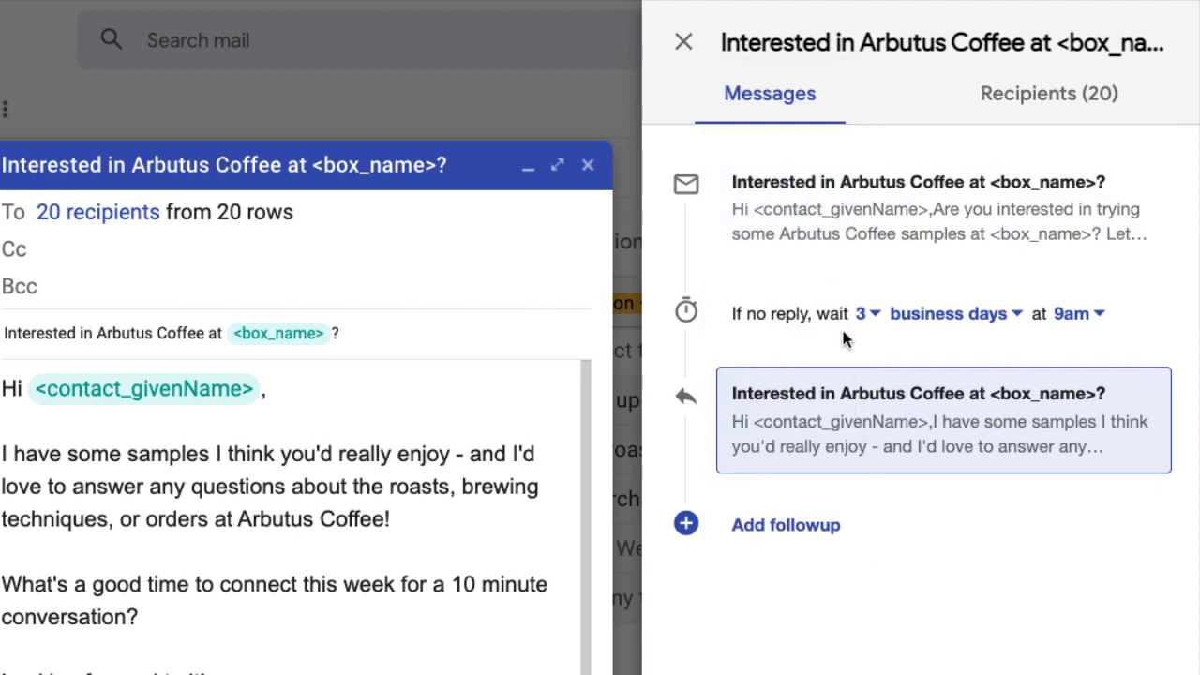
{"action": "left_click", "coordinate": [947, 313]}
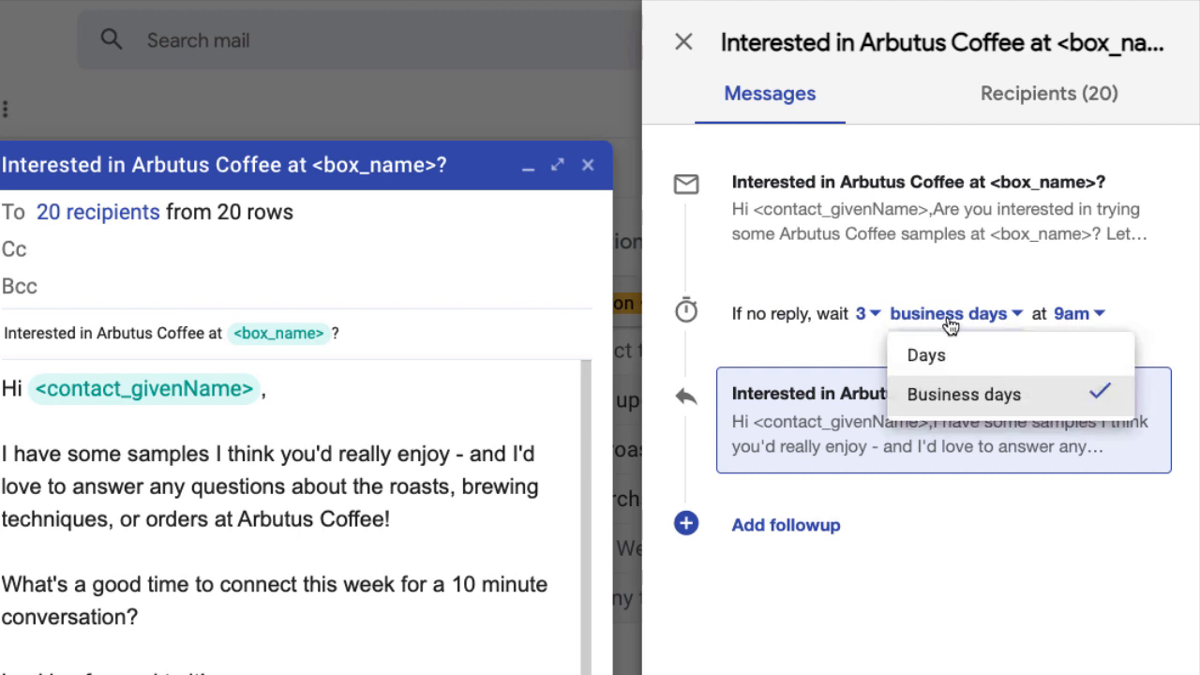
{"action": "mouse_move", "coordinate": [952, 360]}
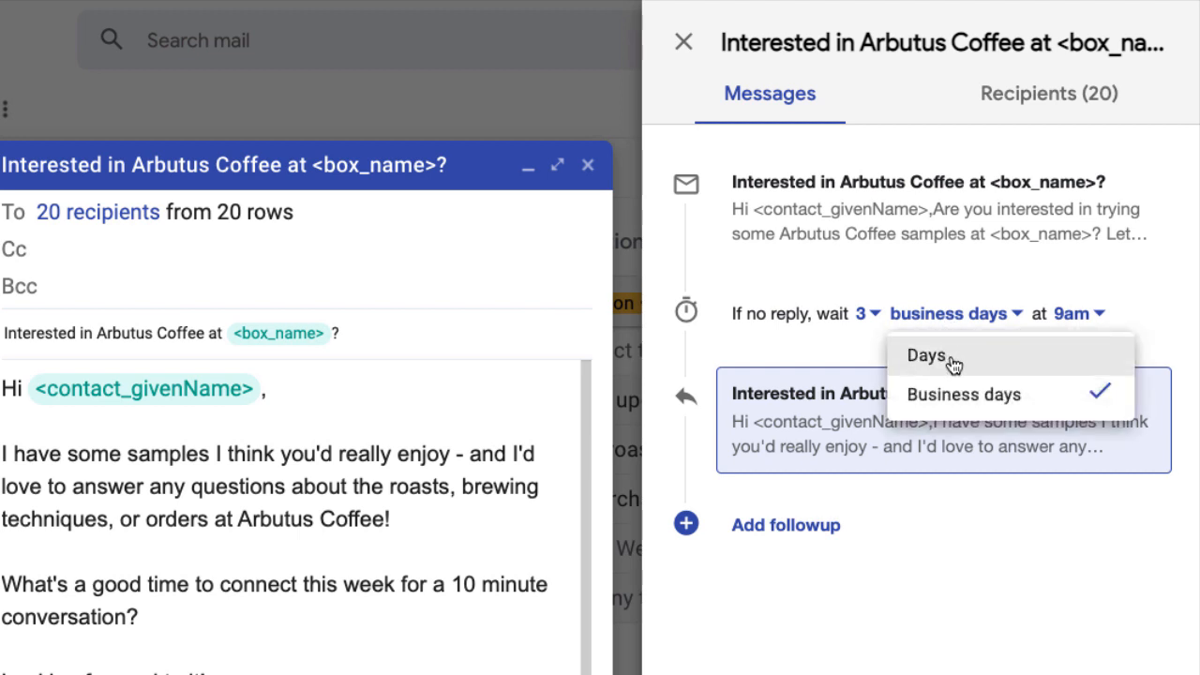
{"action": "mouse_move", "coordinate": [952, 405]}
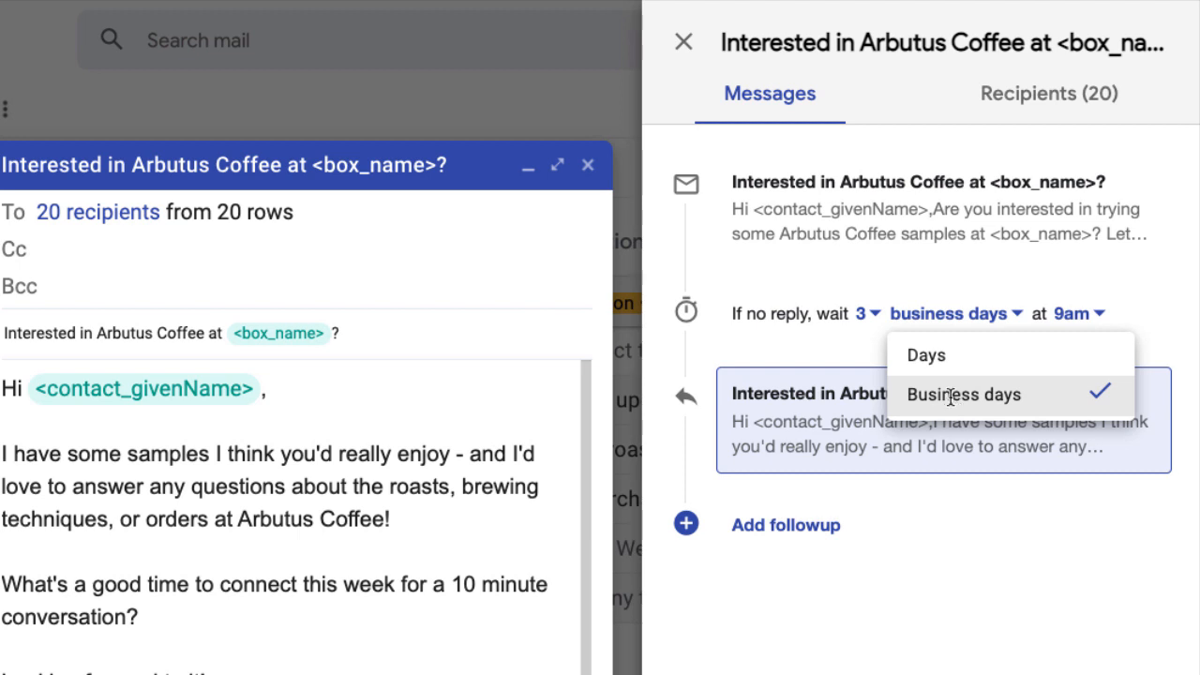
{"action": "left_click", "coordinate": [1076, 313]}
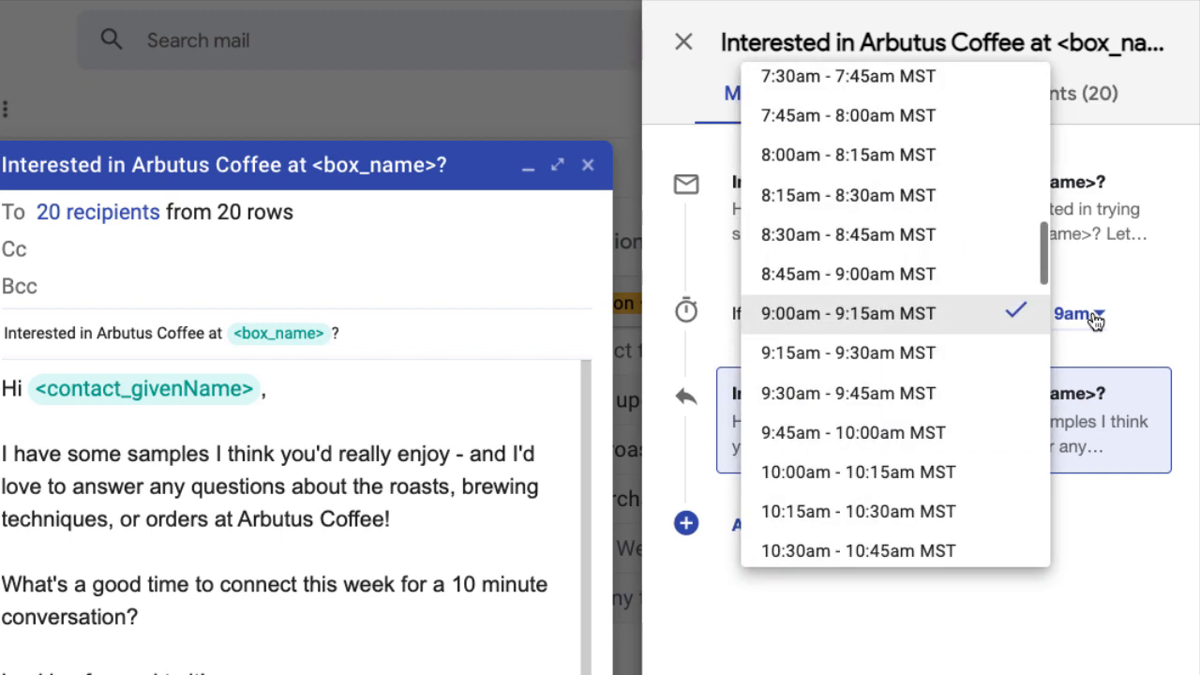
{"action": "scroll", "scroll_direction": "down", "scroll_amount": 3}
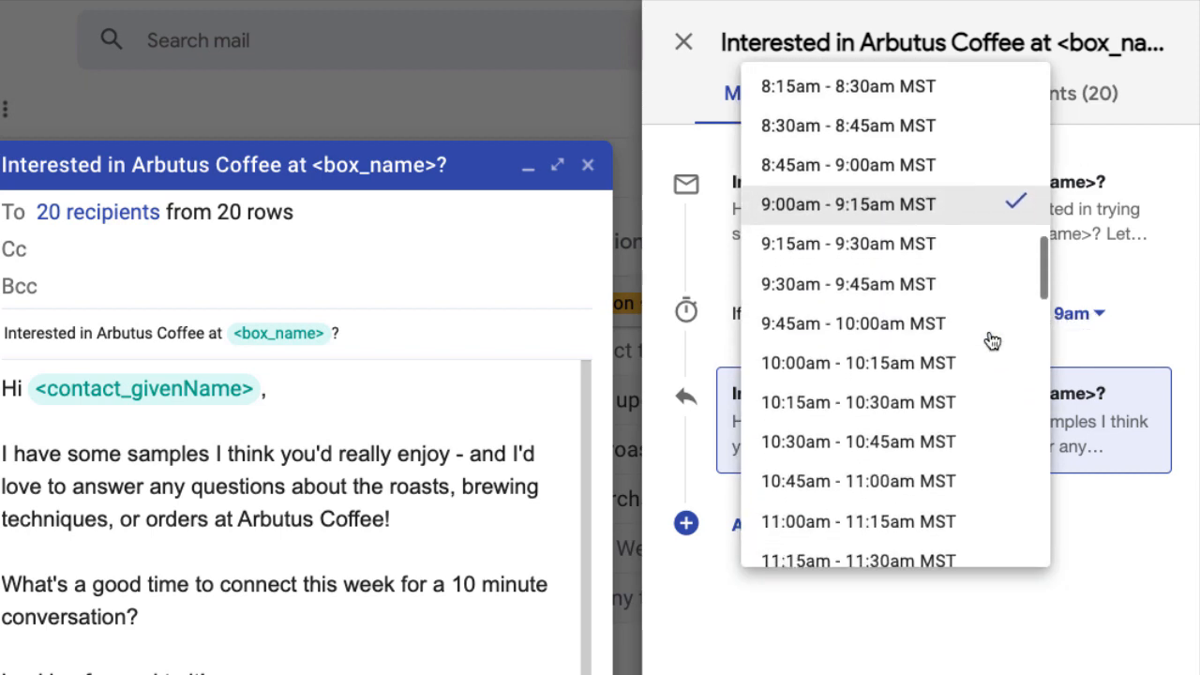
{"action": "scroll", "scroll_direction": "down", "scroll_amount": 3}
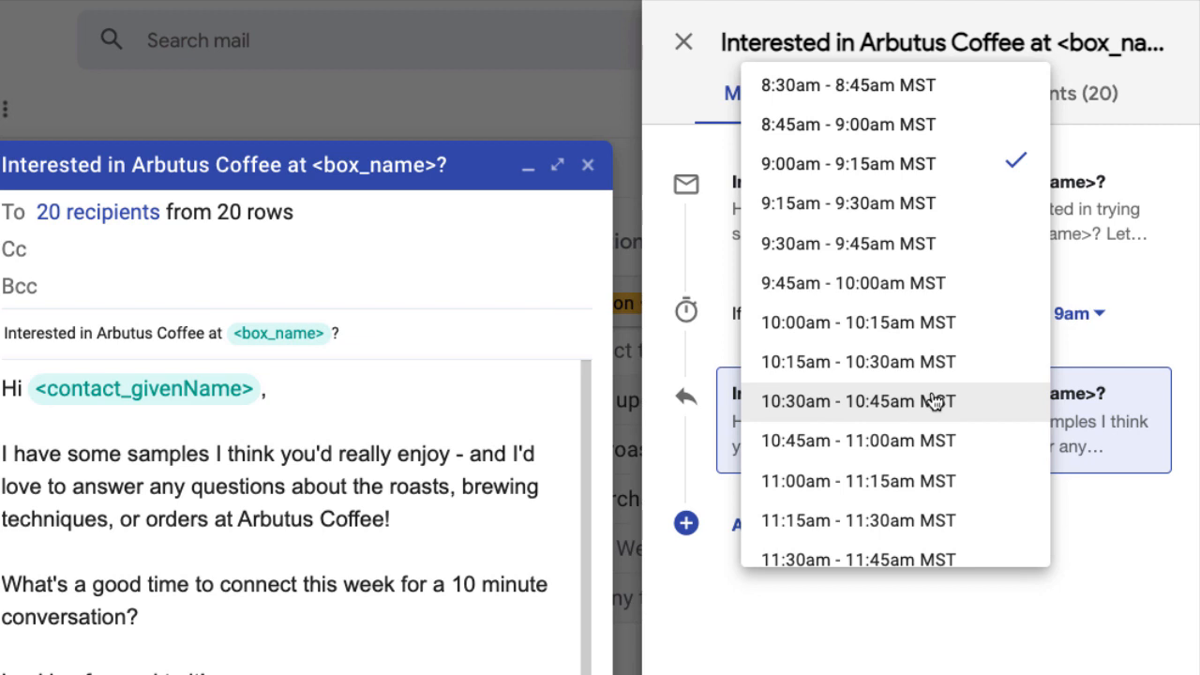
{"action": "left_click", "coordinate": [855, 401]}
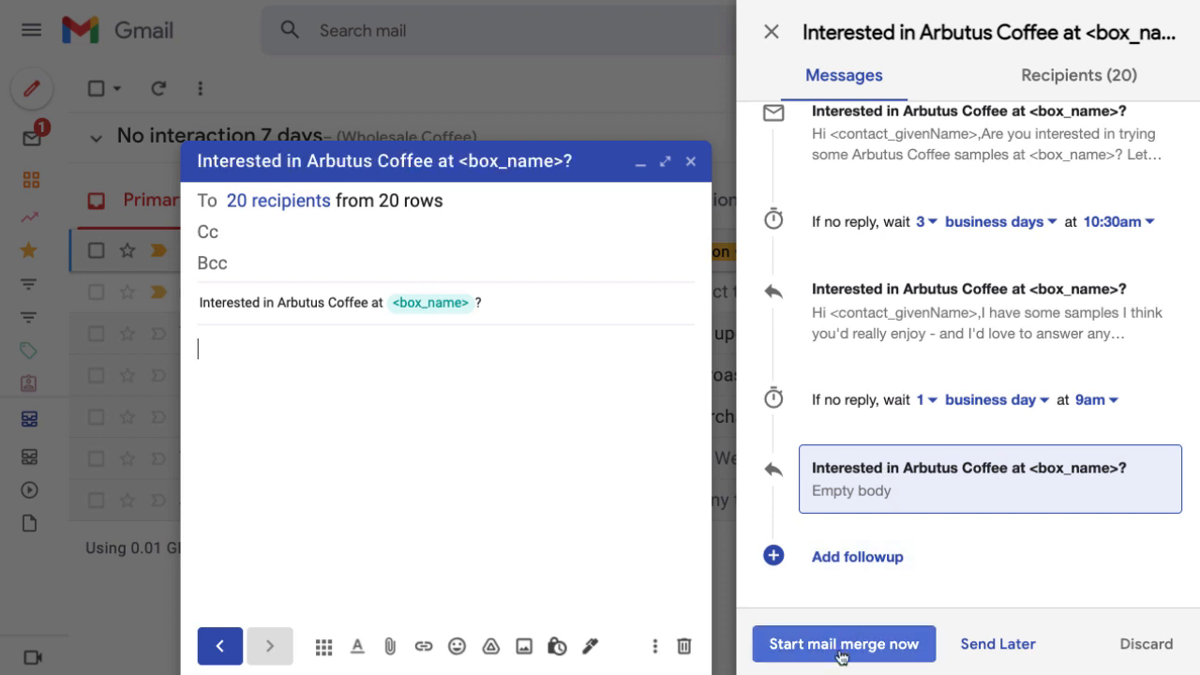
Bring up the Send Later scheduling choices, including tomorrow at 8am
{"action": "left_click", "coordinate": [997, 645]}
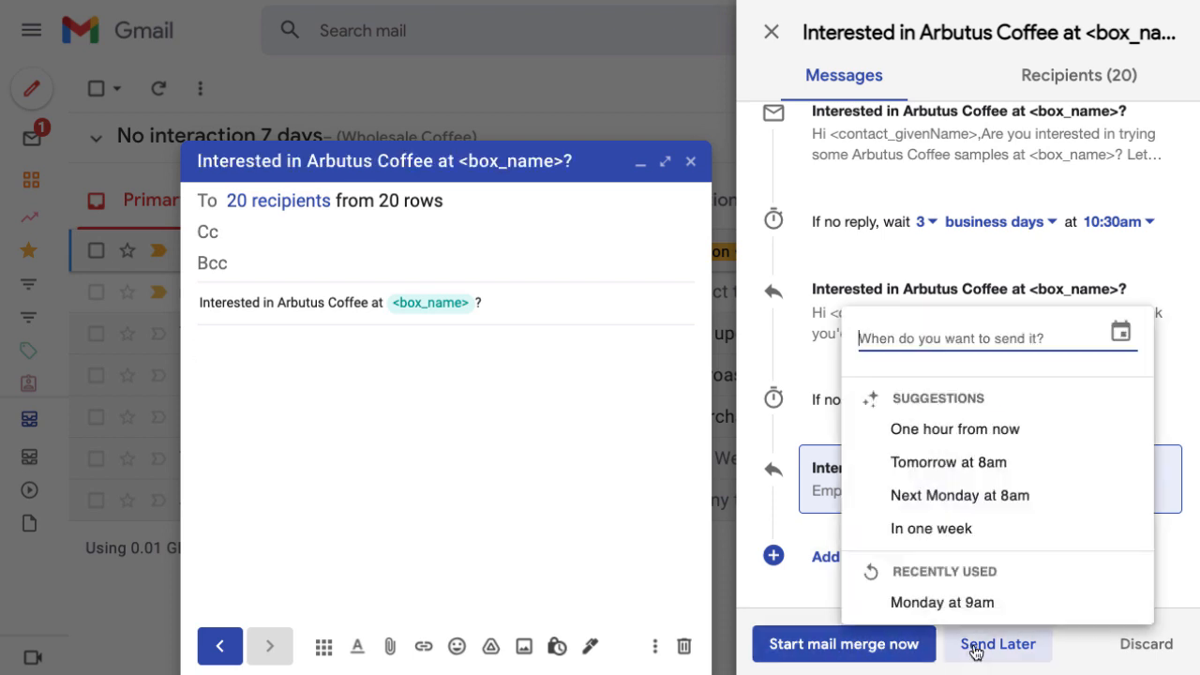